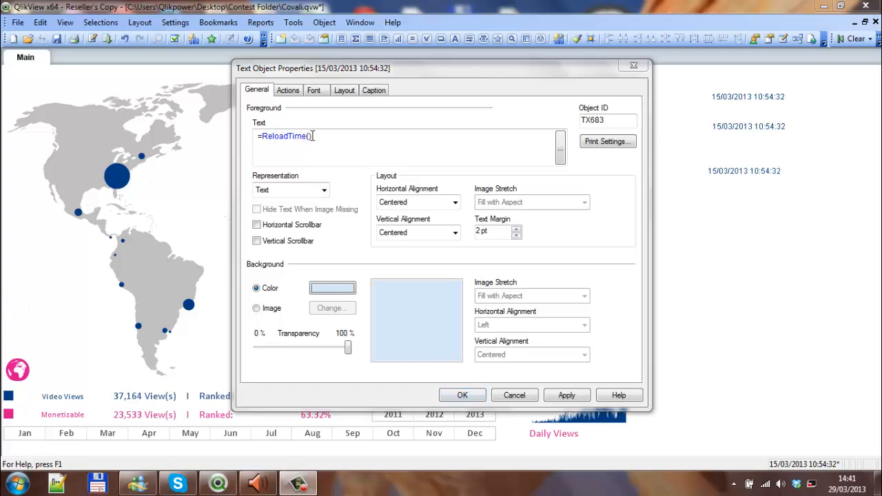
Leave the reload-time text object's properties and return to the dashboard.
{"action": "left_click", "coordinate": [463, 394]}
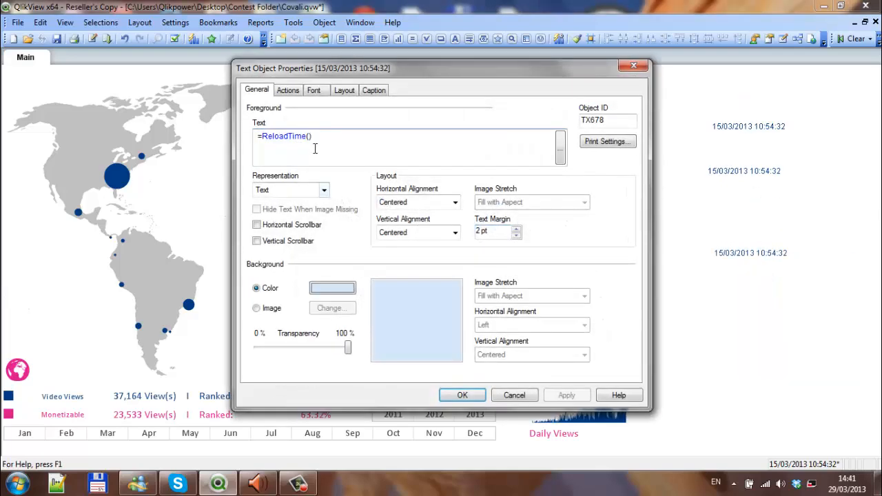
{"action": "left_click", "coordinate": [462, 394]}
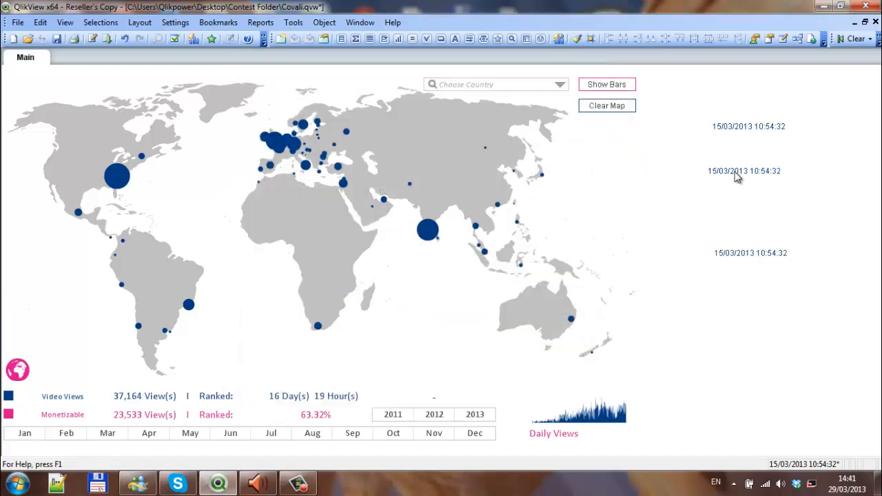
{"action": "mouse_move", "coordinate": [743, 206]}
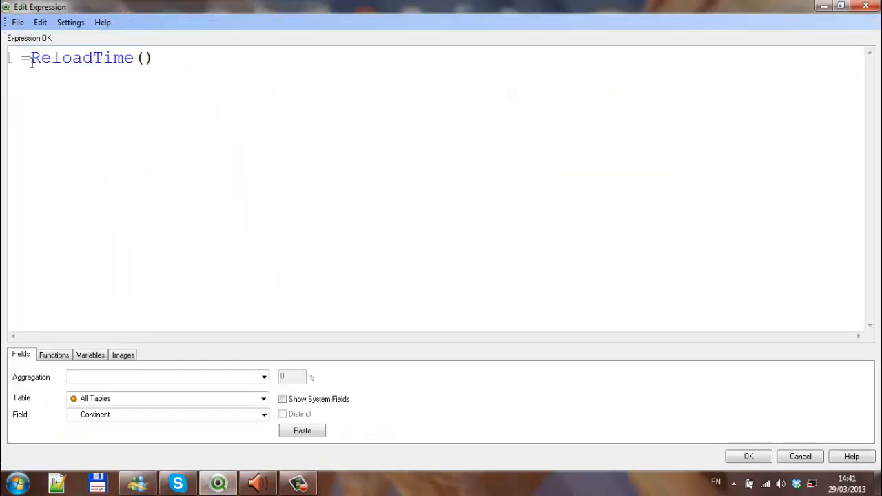
Wrap ReloadTime() in DATE(...,'DD/MM/YYYY') to show a day-first date.
{"action": "type", "text": "DATE("}
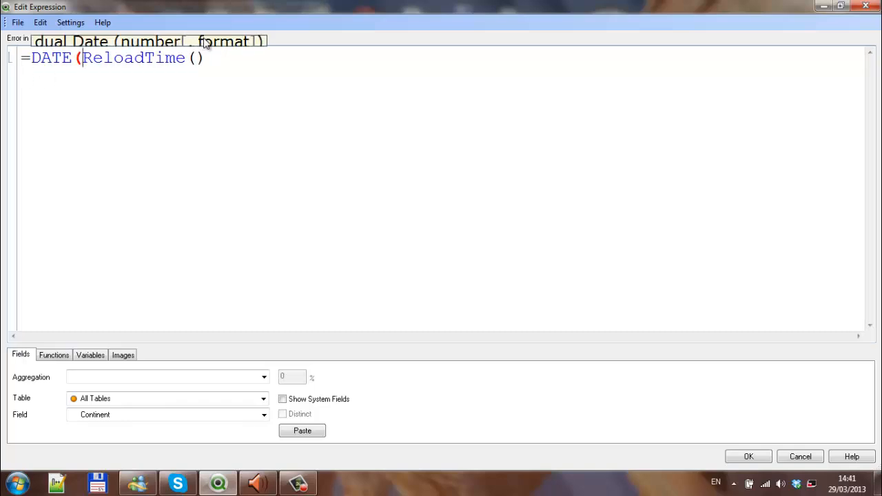
{"action": "left_click", "coordinate": [207, 58]}
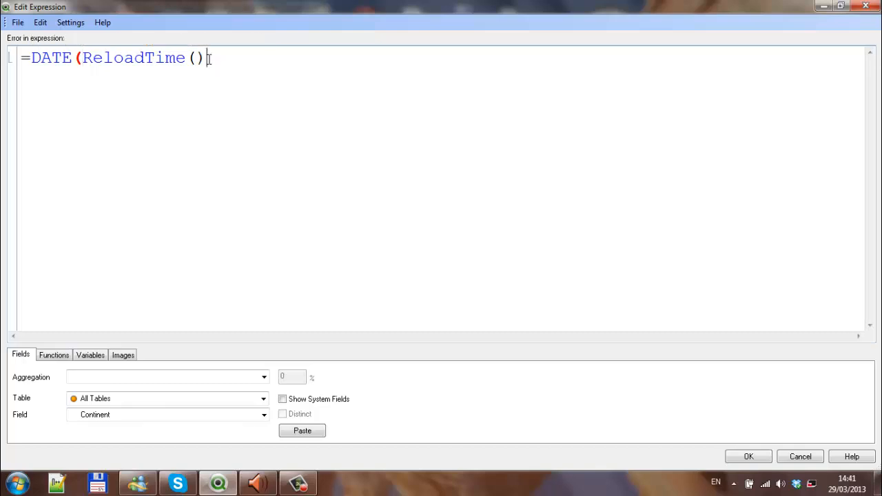
{"action": "type", "text": ",''"}
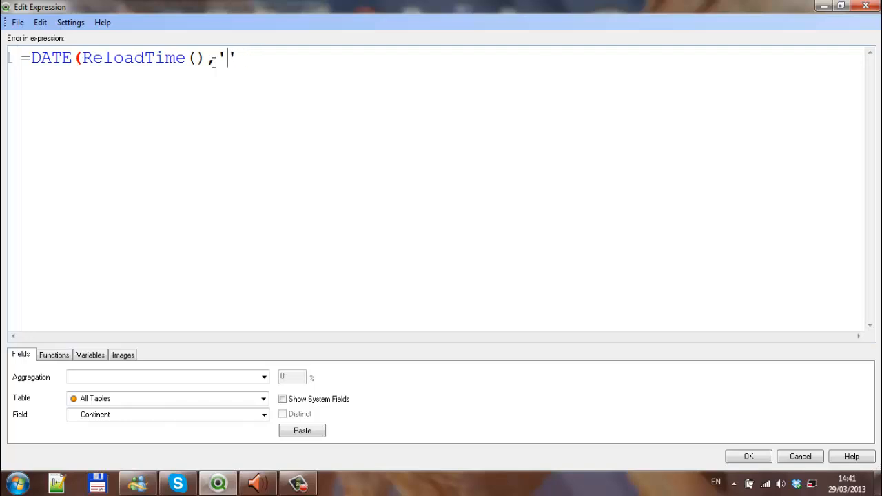
{"action": "type", "text": "D"}
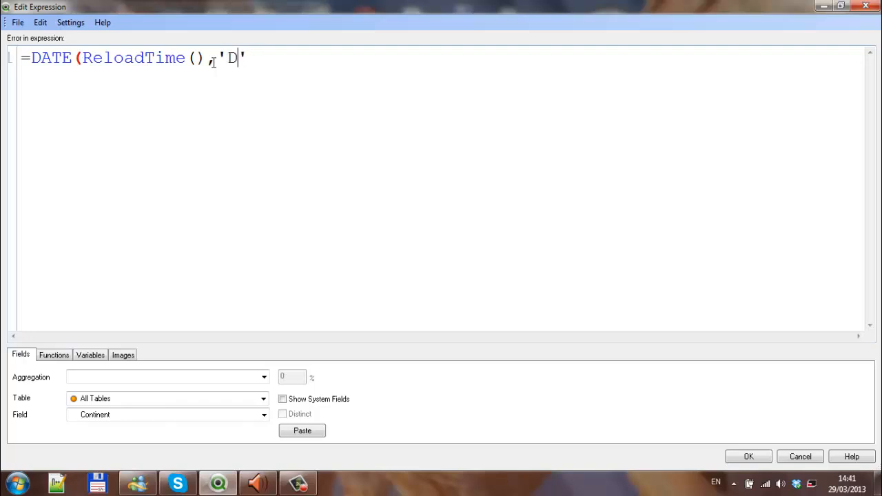
{"action": "type", "text": "D/"}
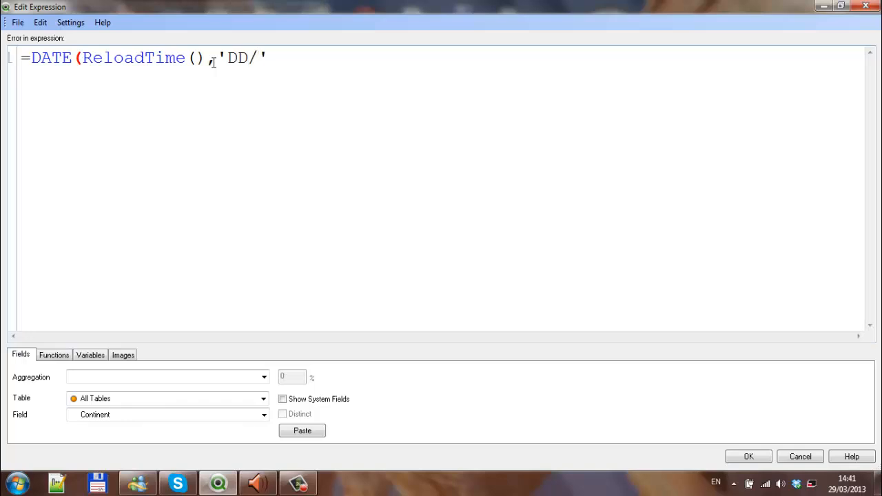
{"action": "type", "text": "MM/YYY"}
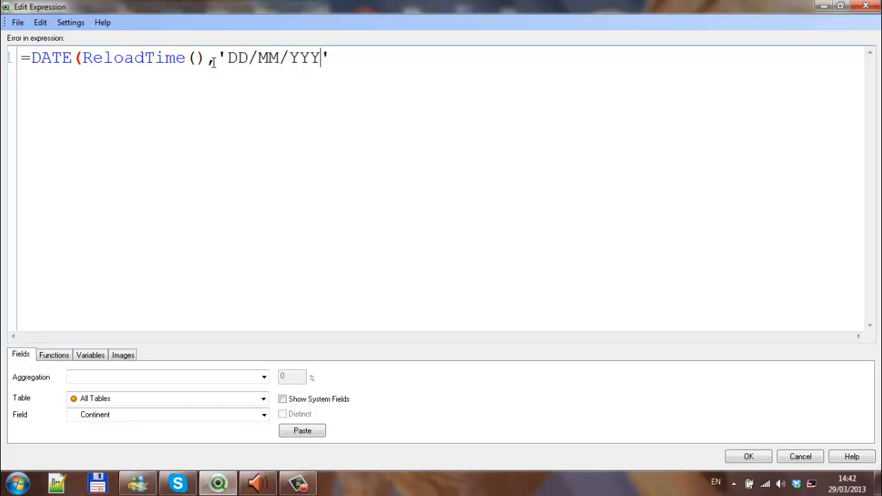
{"action": "type", "text": "Y'"}
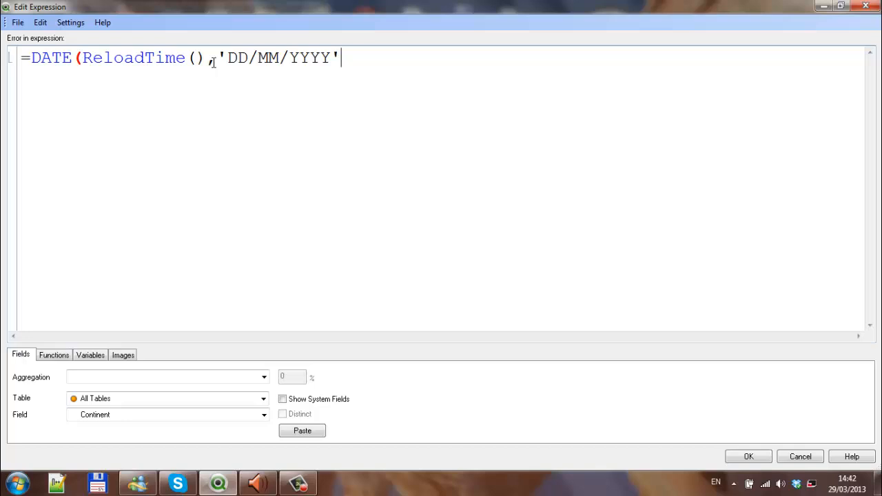
{"action": "type", "text": ")"}
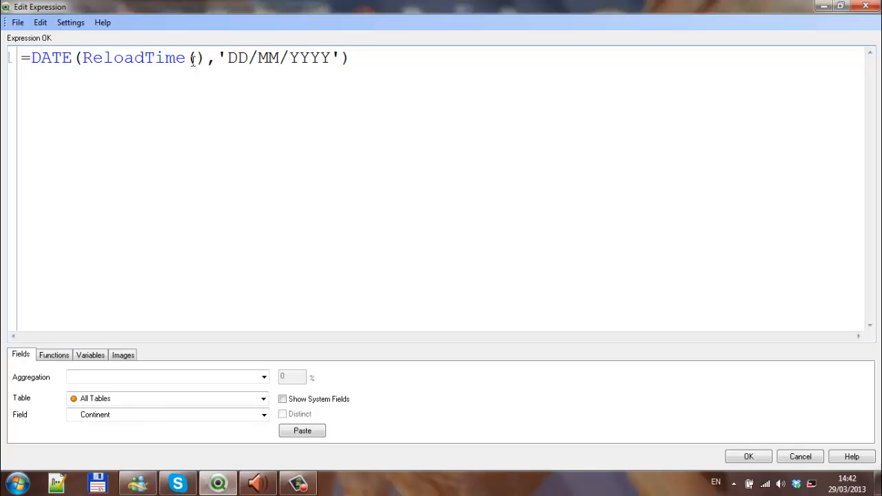
Prefix the expression with 'Reloaded on ' & so the label precedes the date.
{"action": "type", "text": "'"}
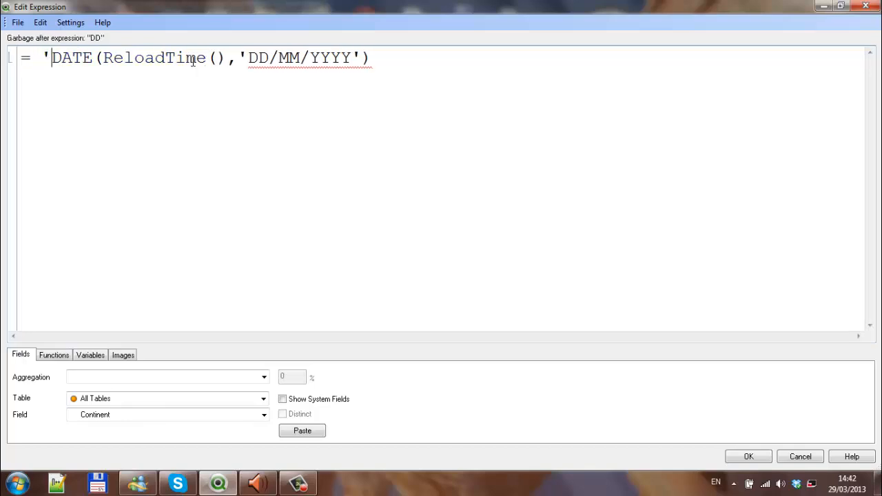
{"action": "type", "text": "'"}
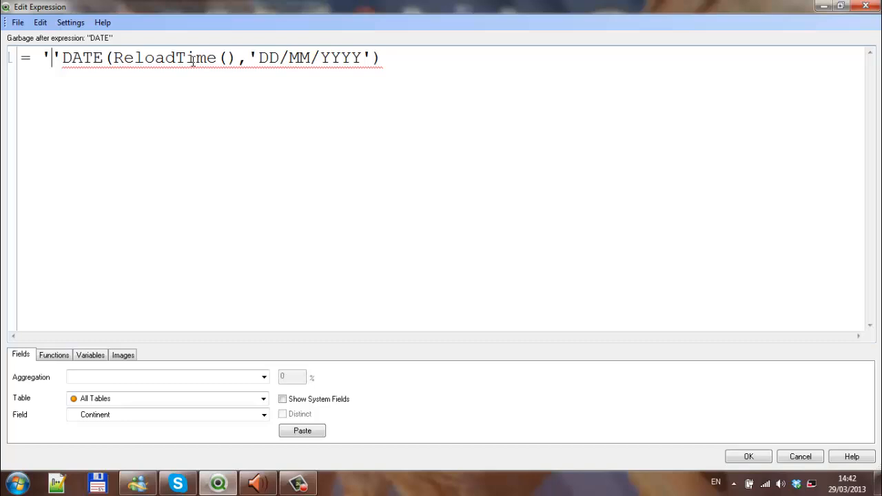
{"action": "type", "text": "rELO"}
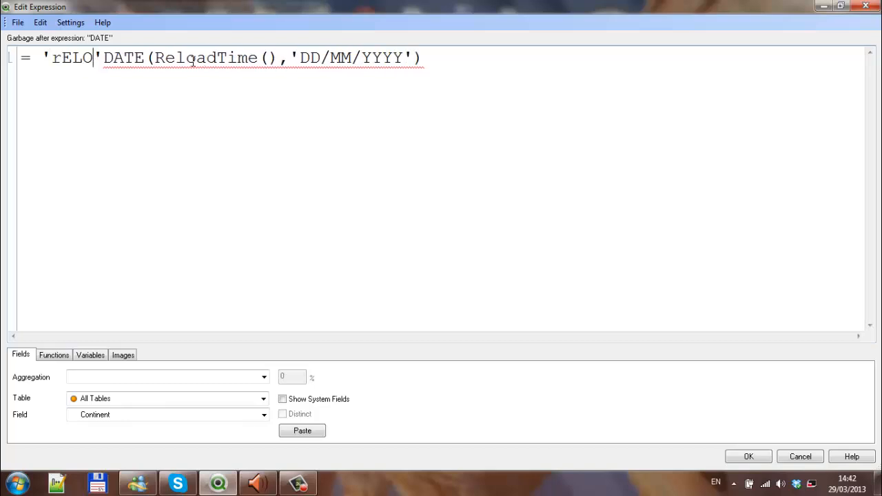
{"action": "type", "text": "ADE"}
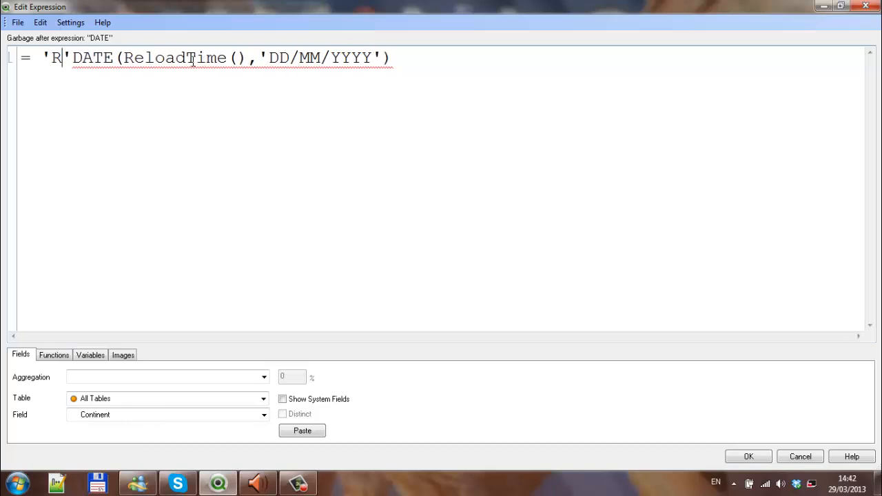
{"action": "type", "text": "eloaded on"}
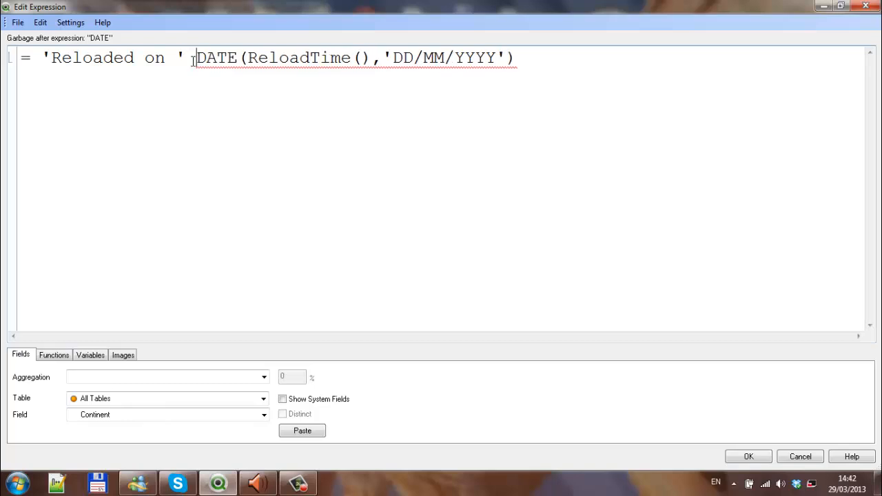
{"action": "type", "text": "&"}
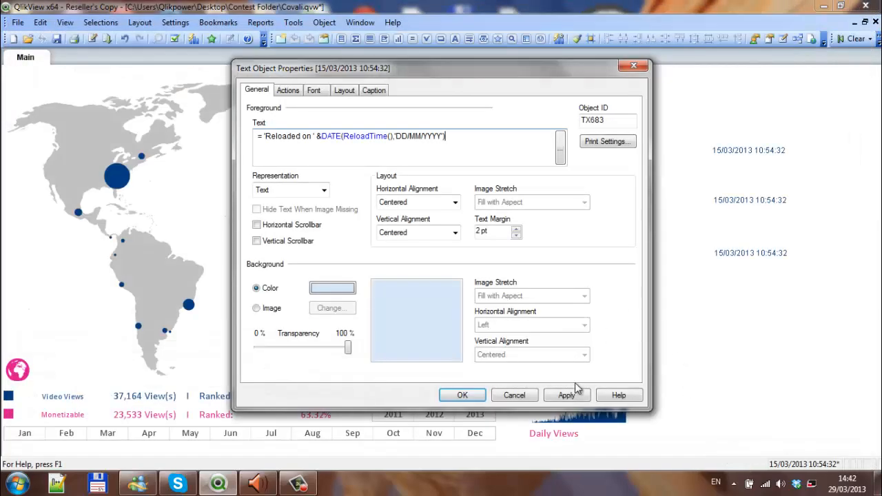
Apply the text with 'MM/DD/YYYY' format so it reads 'Reloaded on 03/15/2013', then leave properties.
{"action": "left_click", "coordinate": [566, 394]}
{"action": "type", "text": "MM/"}
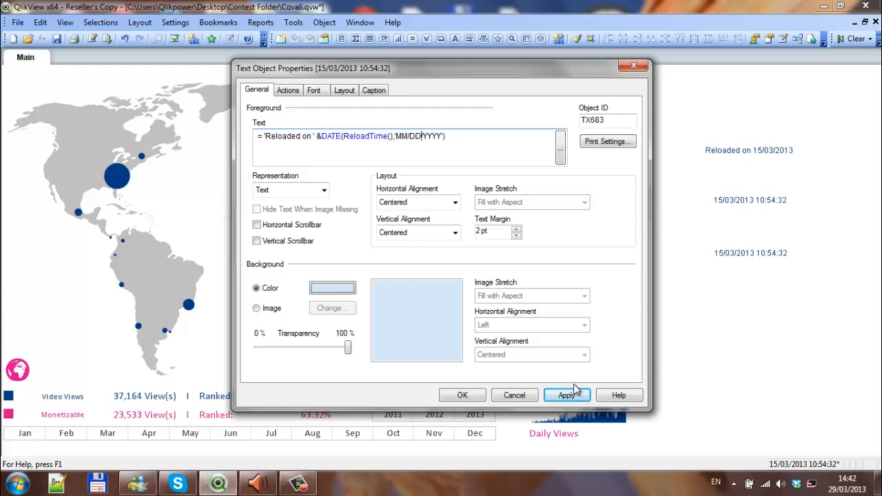
{"action": "left_click", "coordinate": [567, 394]}
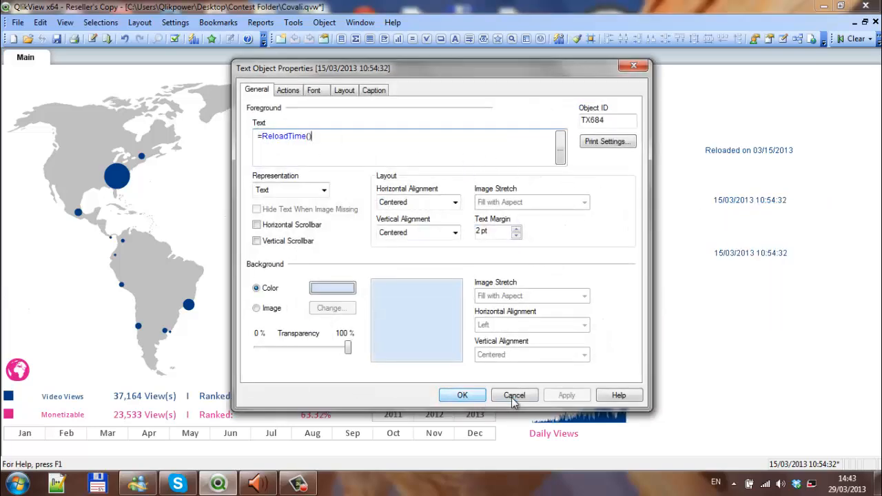
{"action": "left_click", "coordinate": [512, 394]}
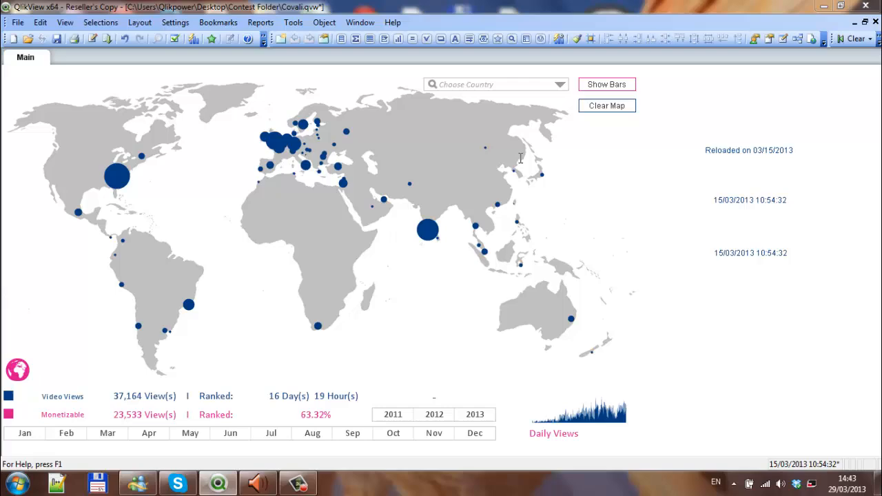
In the second text object's expression, append & 'at' after DATE(ReloadTime(),'MM/DD/YYYY').
{"action": "double_click", "coordinate": [748, 150]}
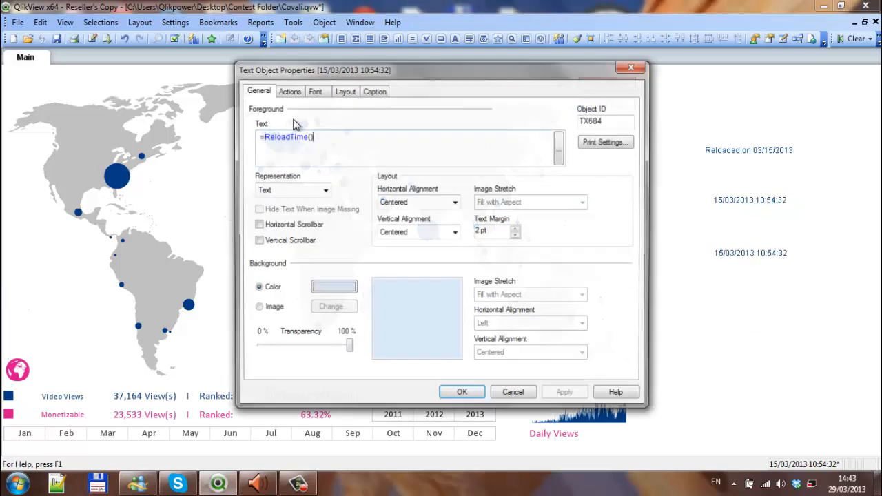
{"action": "type", "text": "='Reloaded on ' &DATE(ReloadTime(),'MM/DD/YYYY')"}
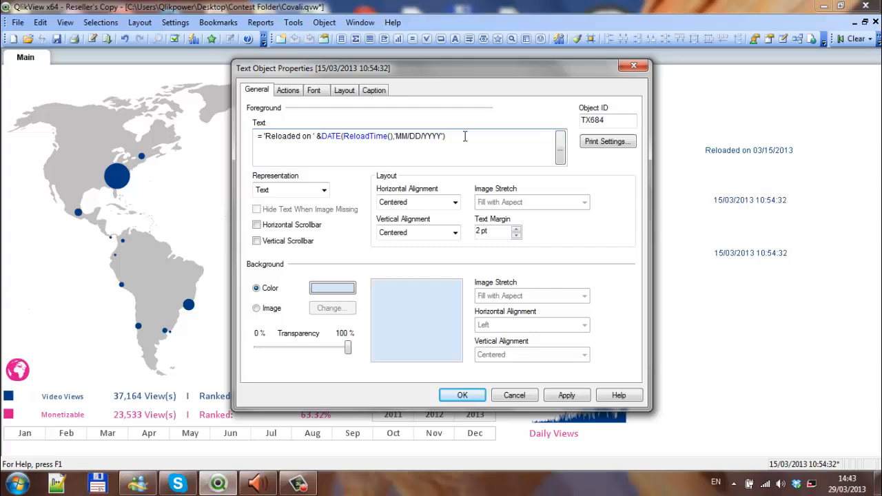
{"action": "type", "text": "&"}
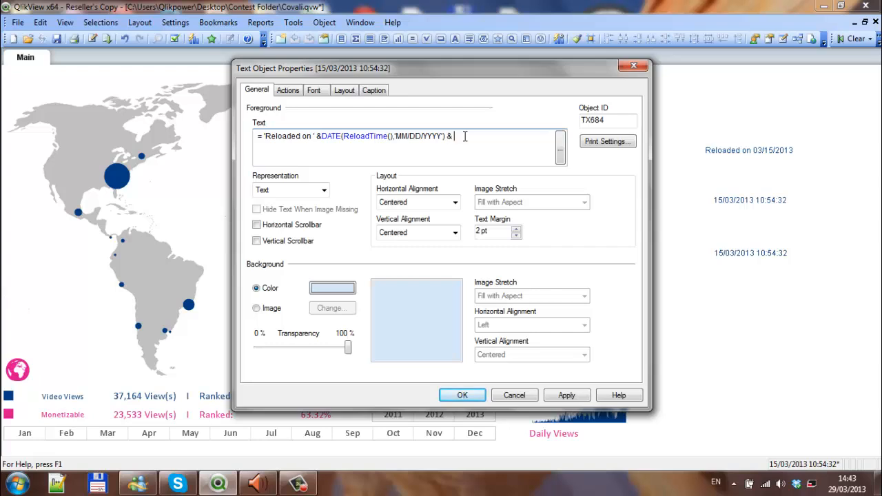
{"action": "type", "text": "A"}
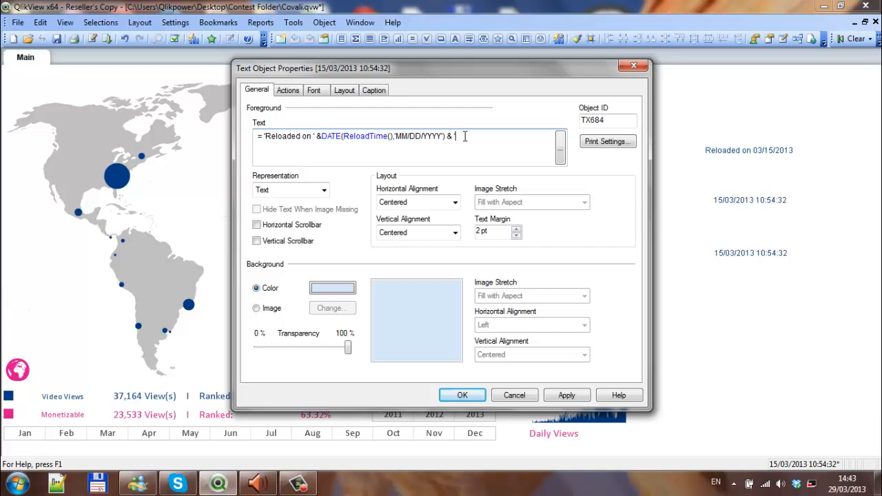
{"action": "type", "text": "'AT"}
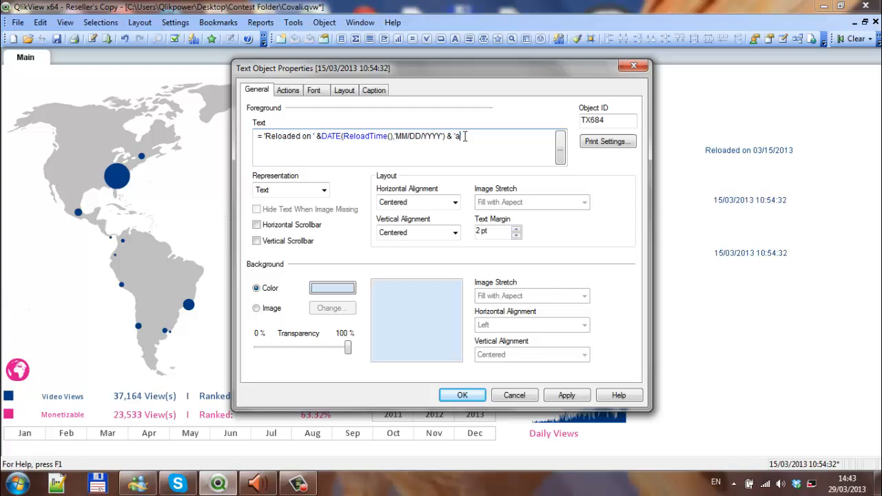
{"action": "type", "text": "t'"}
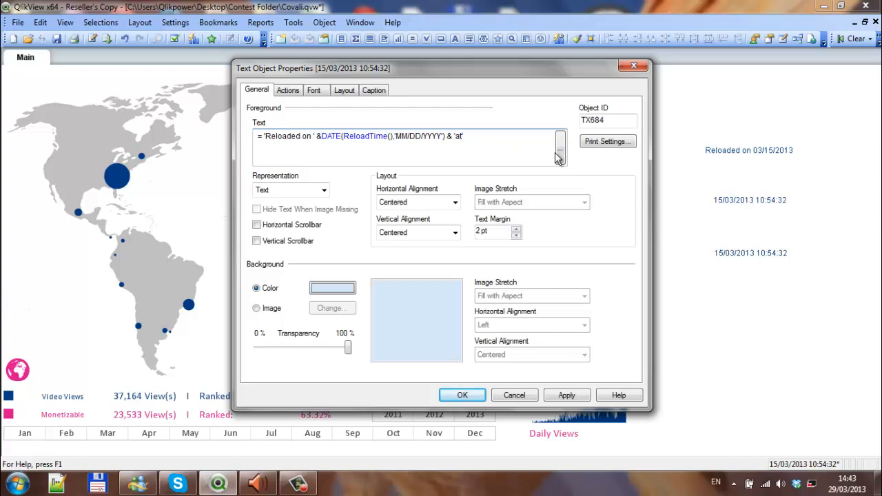
Append & TIME(ReloadTime(),'hh:mm') to the expression and confirm it.
{"action": "left_click", "coordinate": [557, 142]}
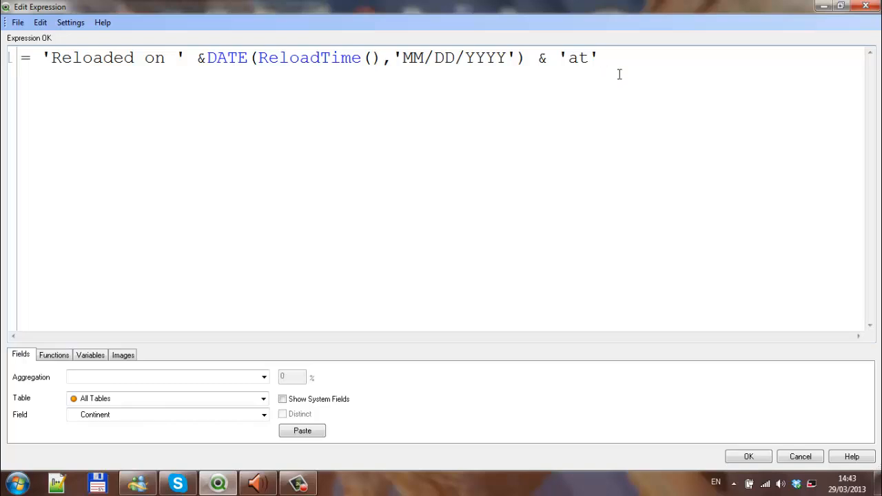
{"action": "type", "text": "&"}
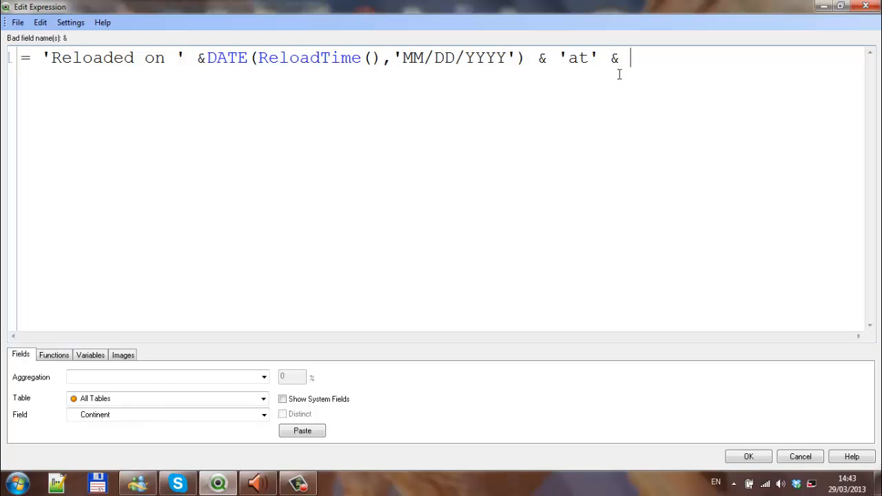
{"action": "type", "text": "r"}
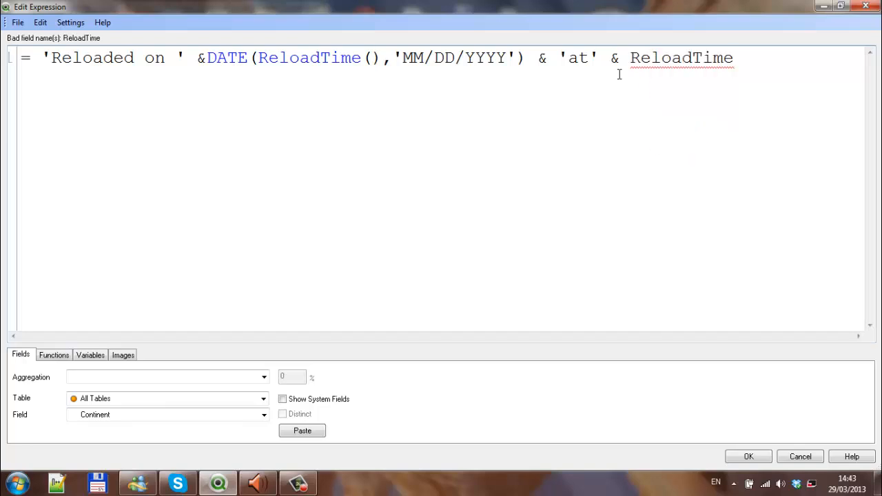
{"action": "type", "text": "()"}
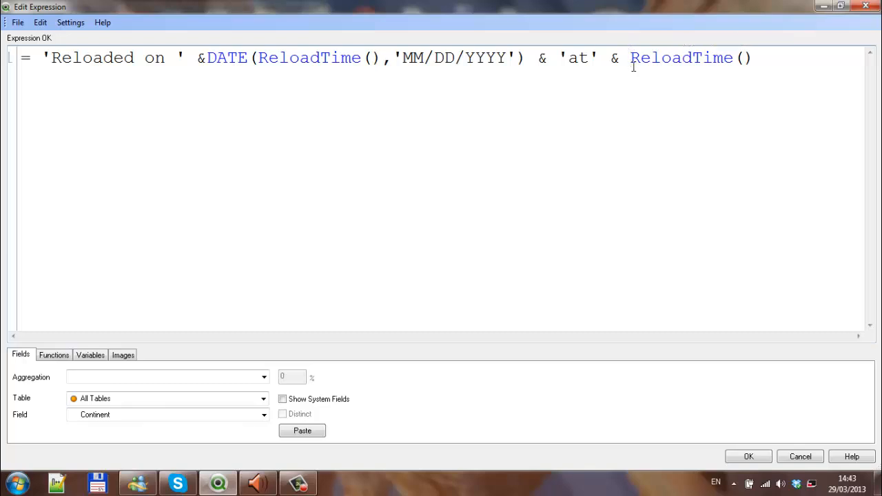
{"action": "type", "text": "t"}
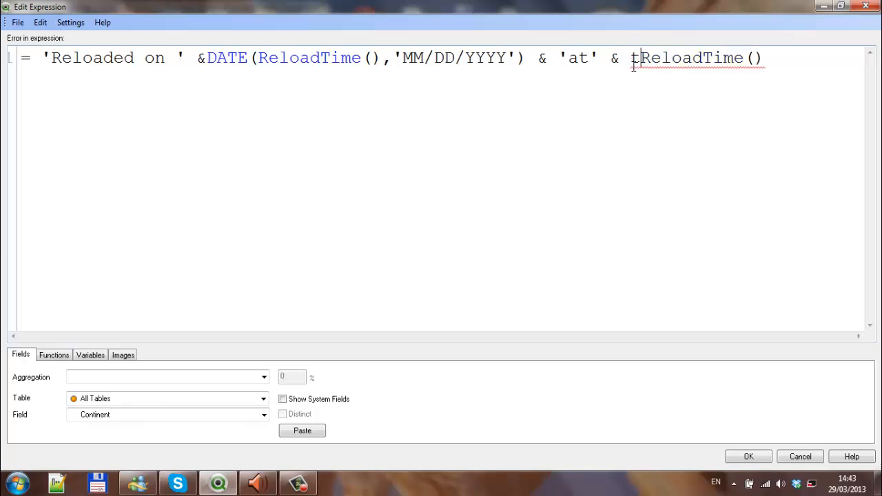
{"action": "type", "text": "IME("}
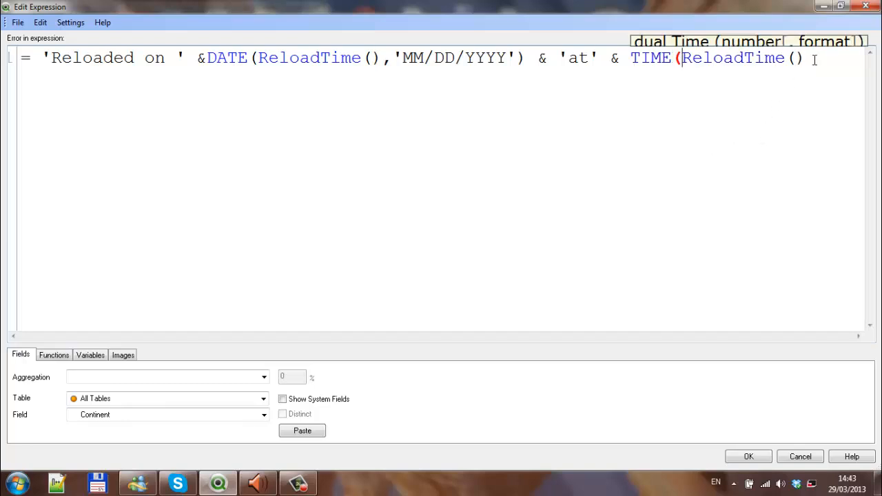
{"action": "type", "text": ","}
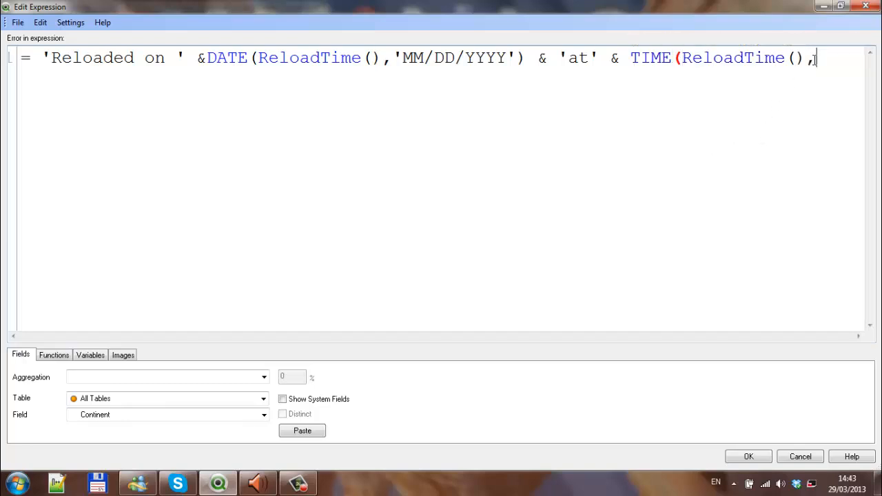
{"action": "type", "text": "'"}
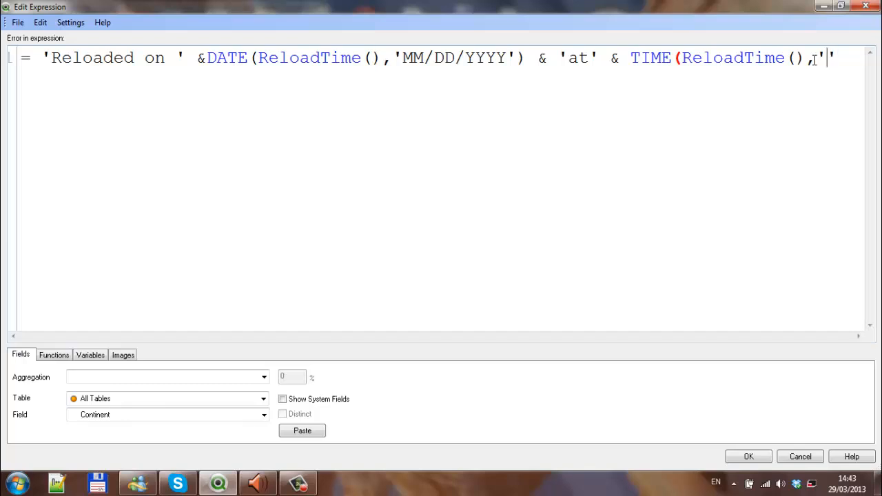
{"action": "type", "text": "hh"}
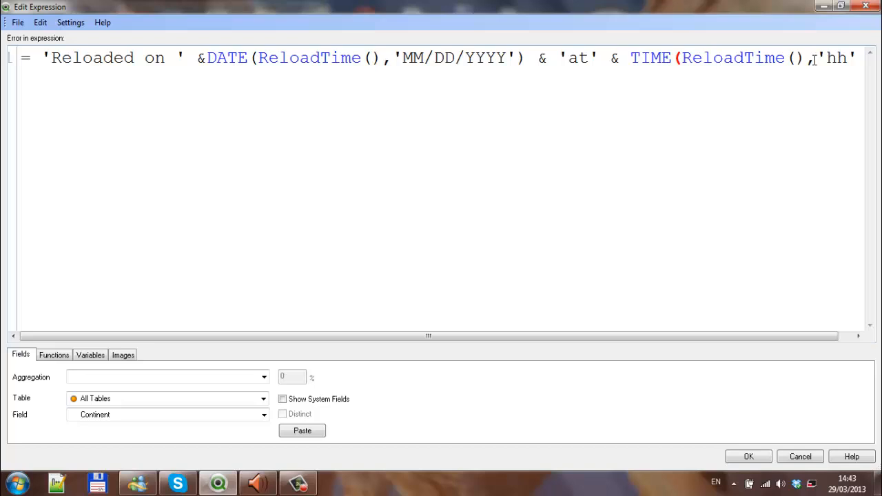
{"action": "type", "text": ":"}
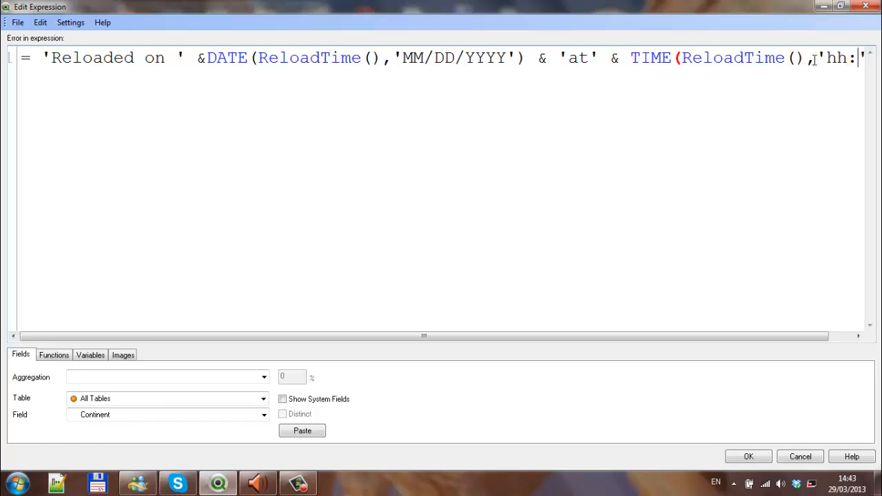
{"action": "type", "text": "mm"}
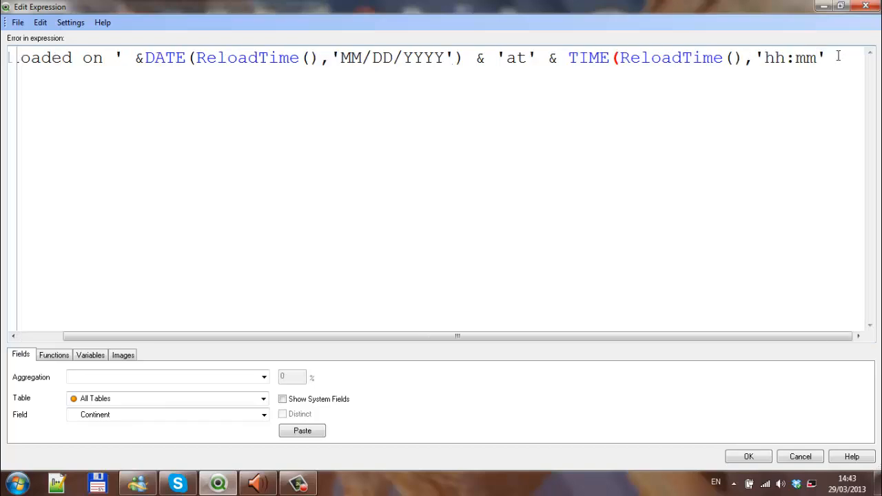
{"action": "type", "text": ")"}
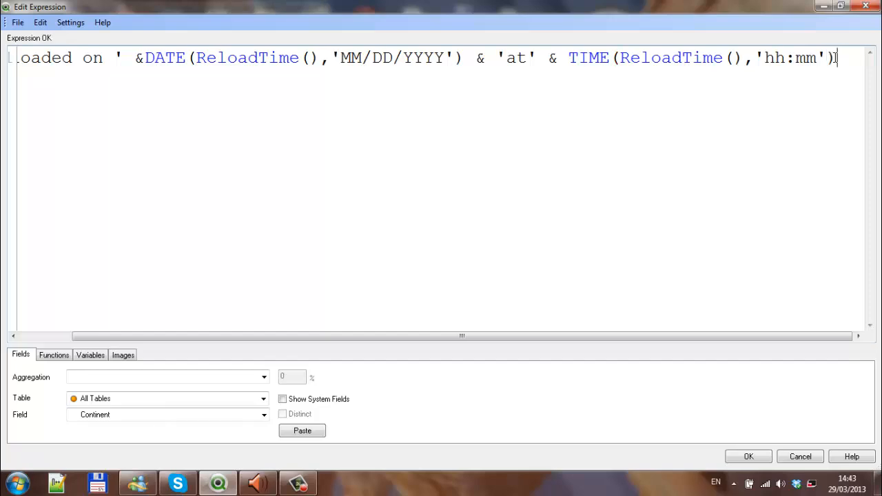
{"action": "left_click", "coordinate": [752, 456]}
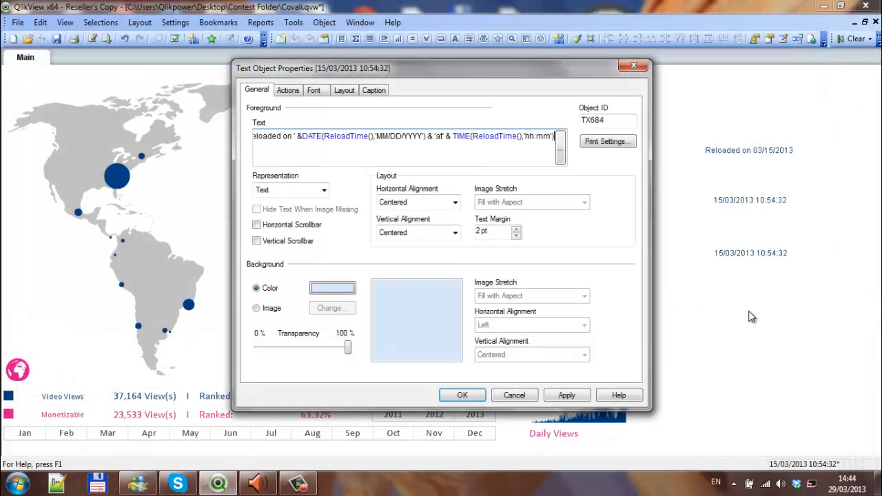
Switch the date to 'DD/MM/YYYY' and 'at' to ' at ' so it reads 'Reloaded on 15/03/2013 at 10:54'.
{"action": "left_click", "coordinate": [567, 394]}
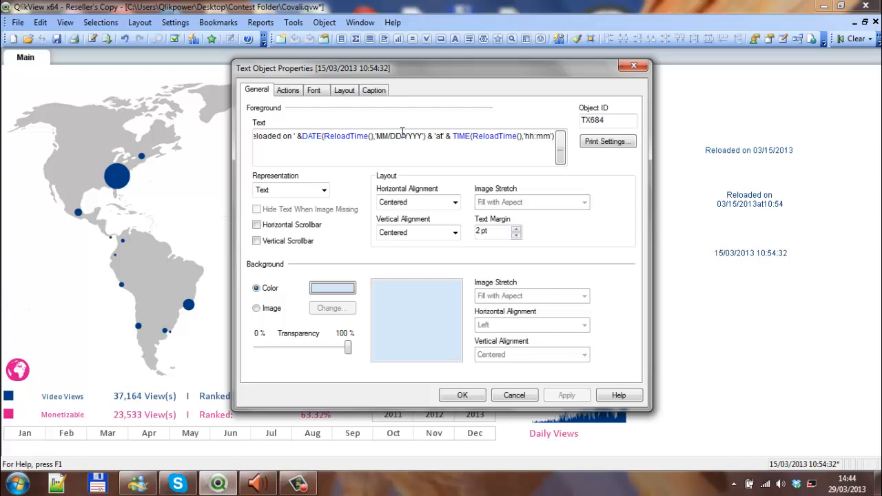
{"action": "double_click", "coordinate": [391, 136]}
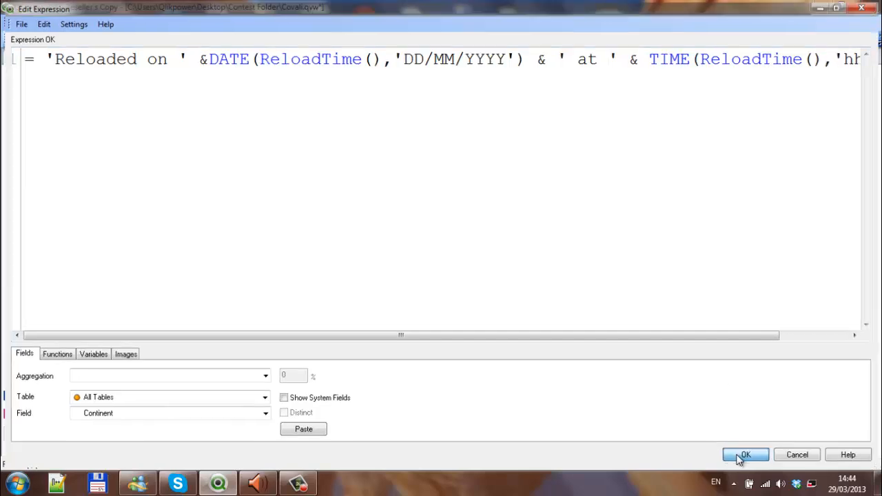
{"action": "left_click", "coordinate": [750, 455]}
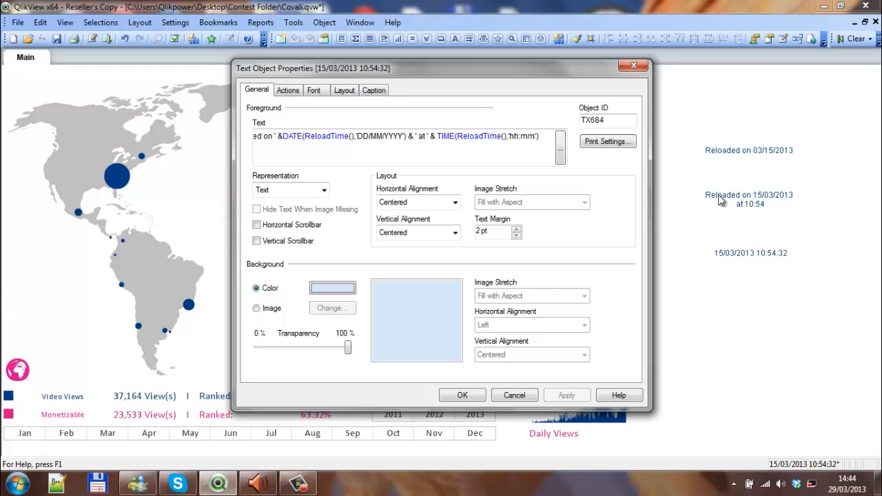
{"action": "mouse_move", "coordinate": [794, 201]}
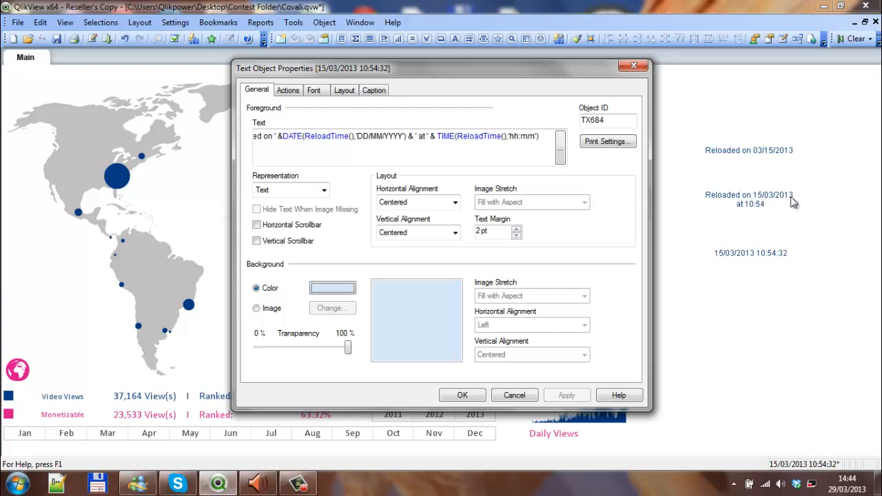
{"action": "mouse_move", "coordinate": [766, 288]}
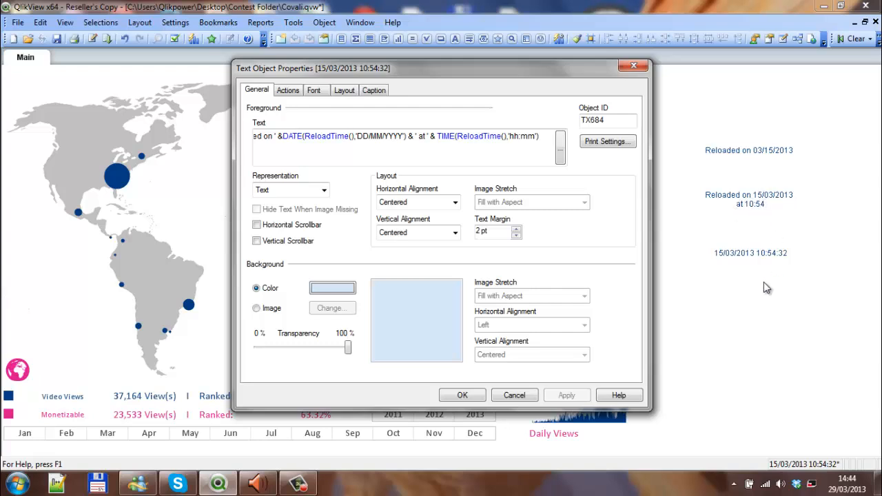
{"action": "mouse_move", "coordinate": [764, 275]}
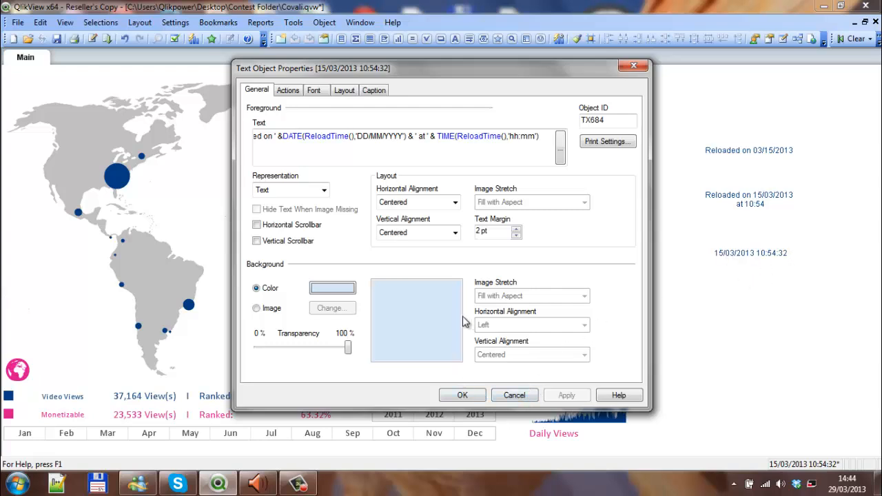
{"action": "mouse_move", "coordinate": [452, 275]}
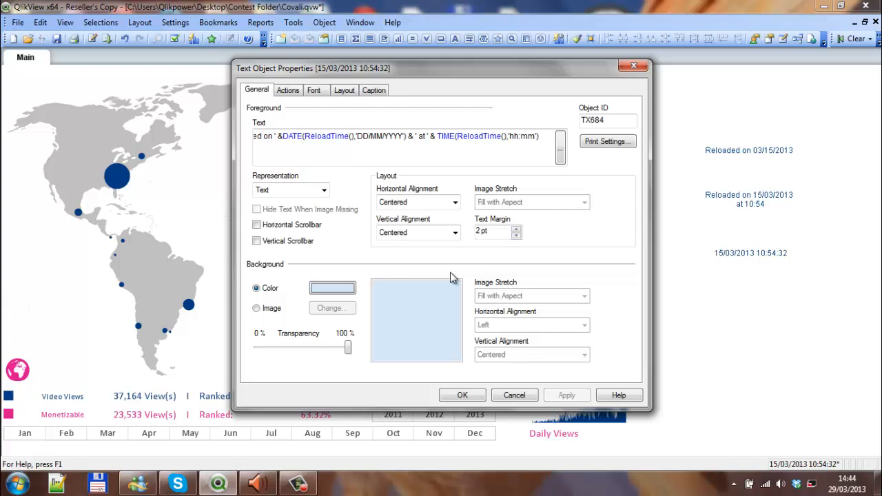